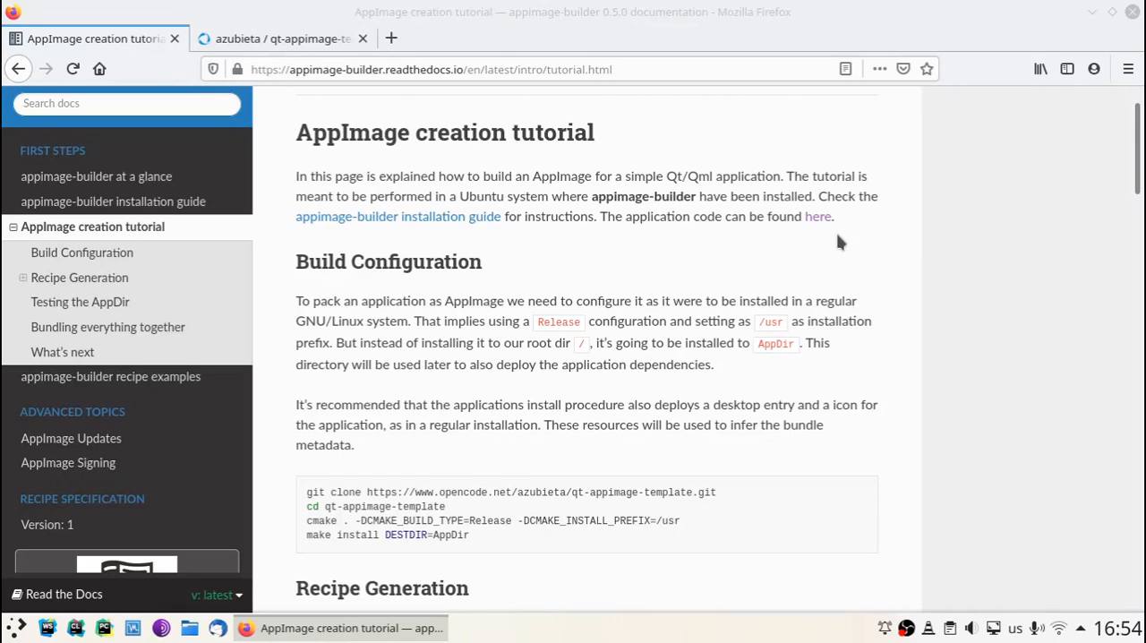
Review the qt-appimage-template repository and tutorial, selecting AppDir in the make install command
left_click(282, 38)
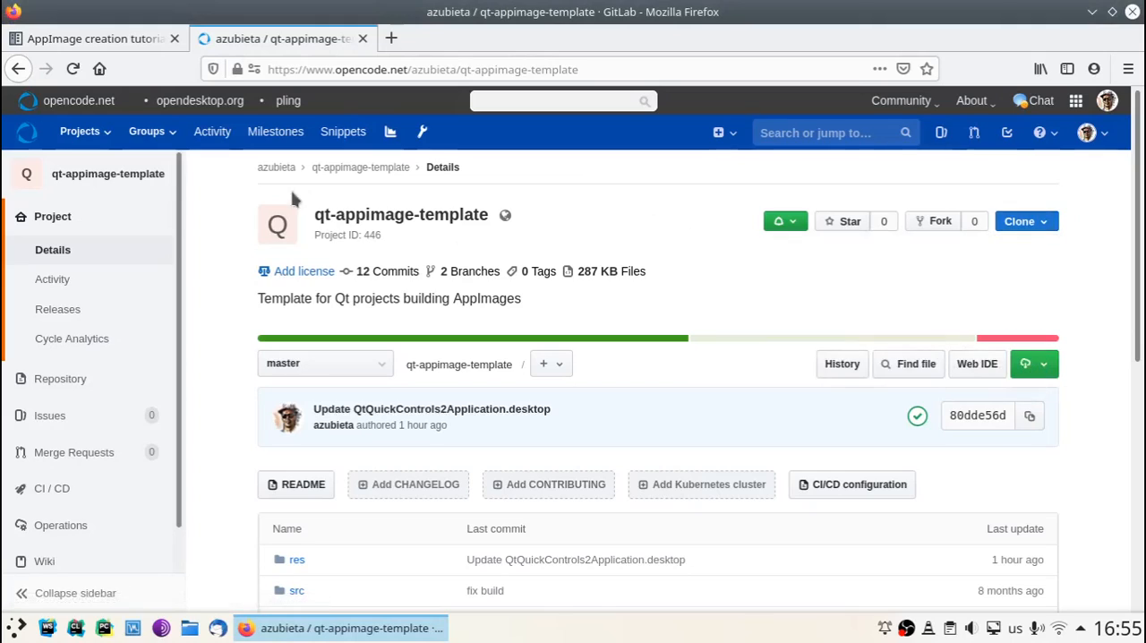
left_click(89, 39)
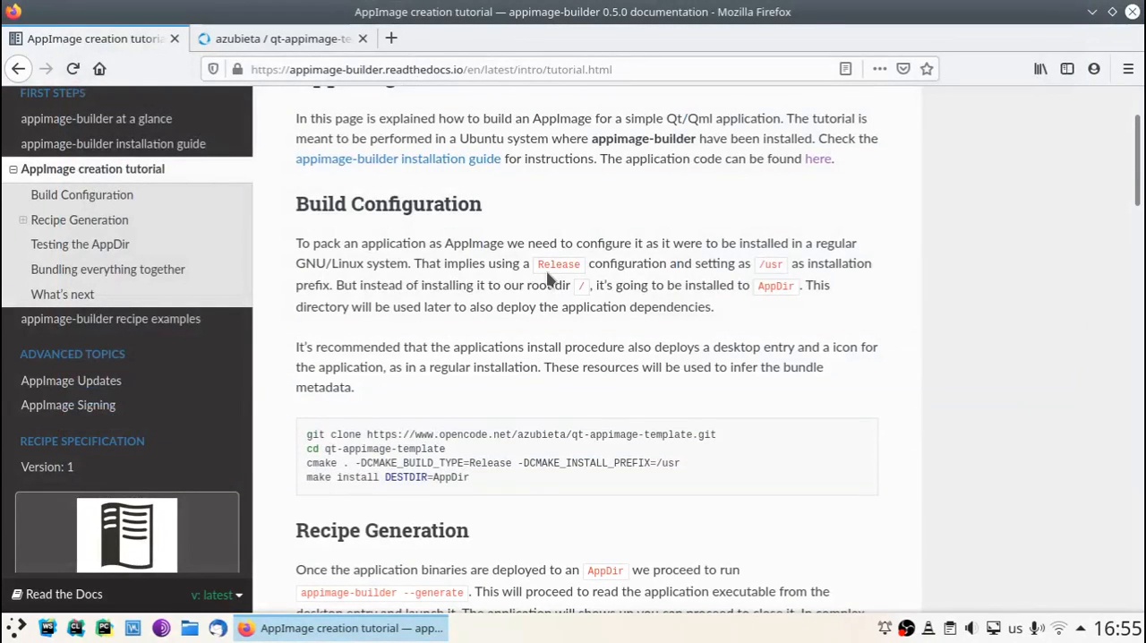
scroll("down", 3)
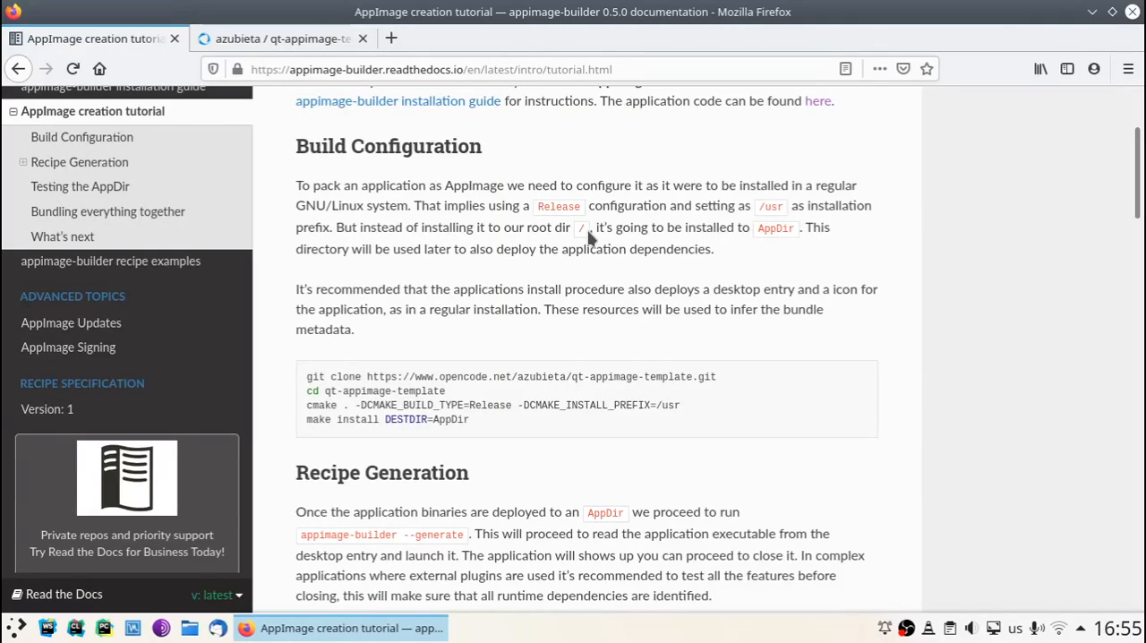
mouse_move(684, 224)
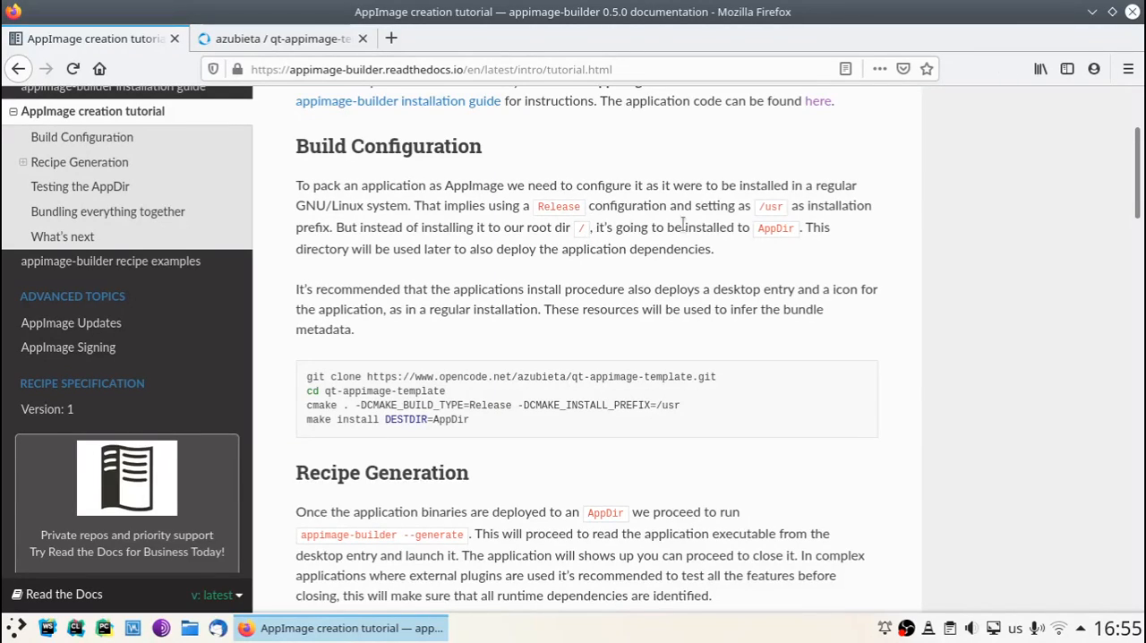
scroll("down", 3)
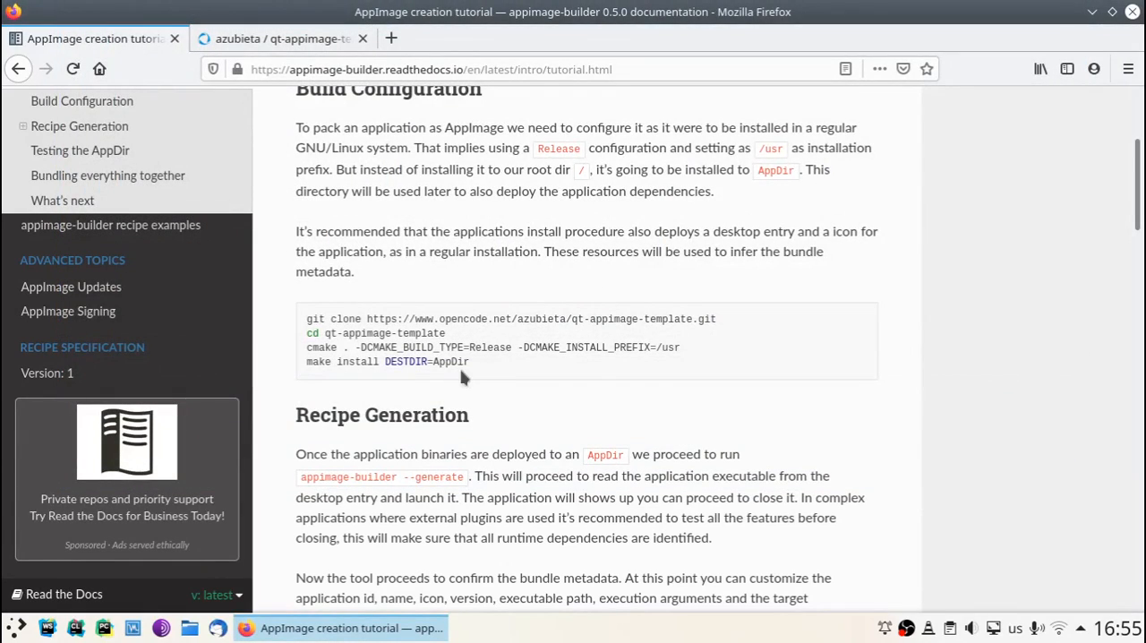
double_click(448, 362)
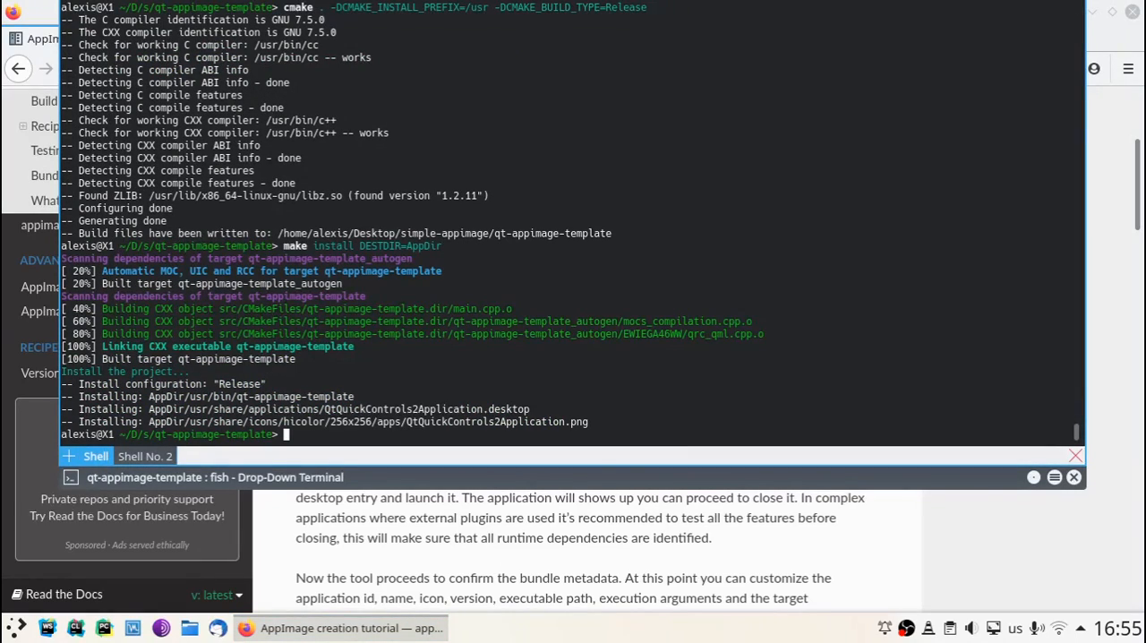
mouse_move(374, 309)
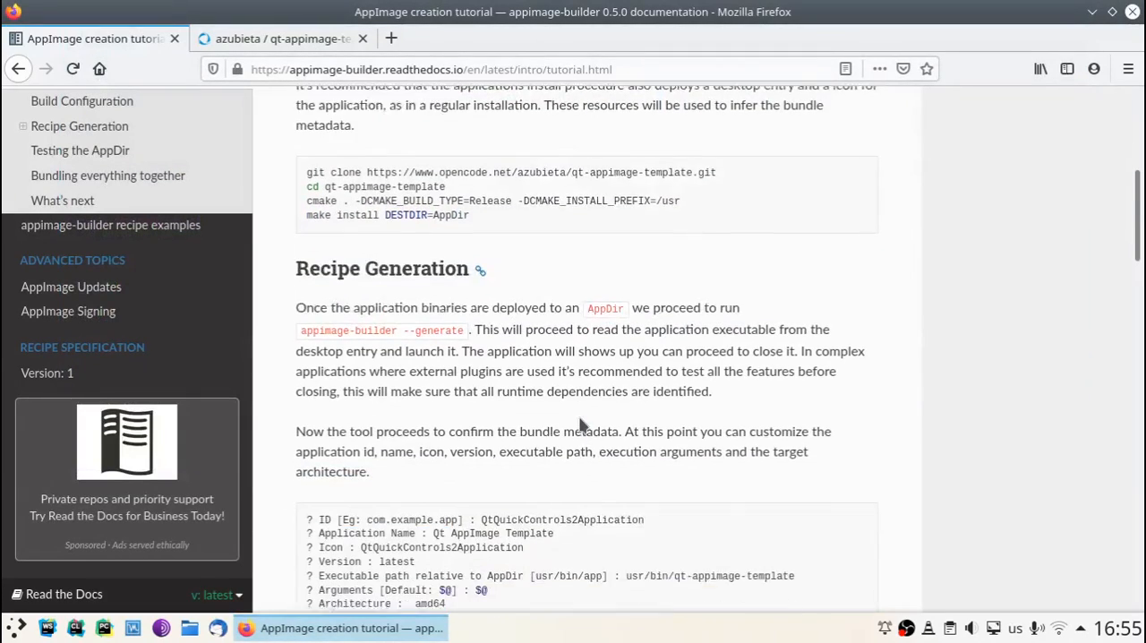
scroll("down", 3)
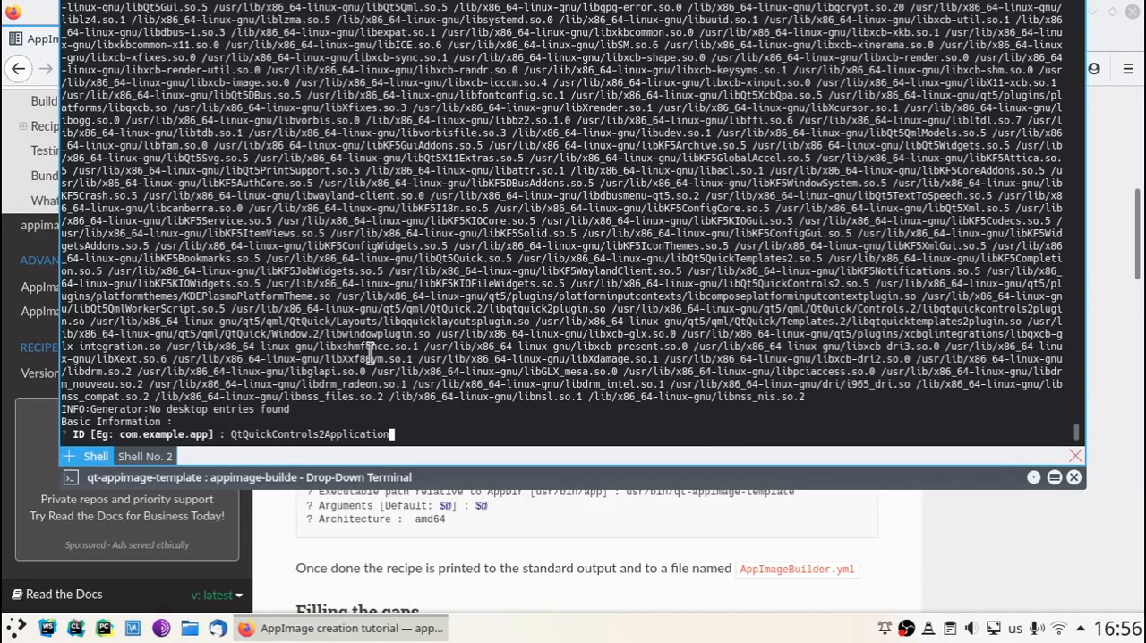
mouse_move(484, 372)
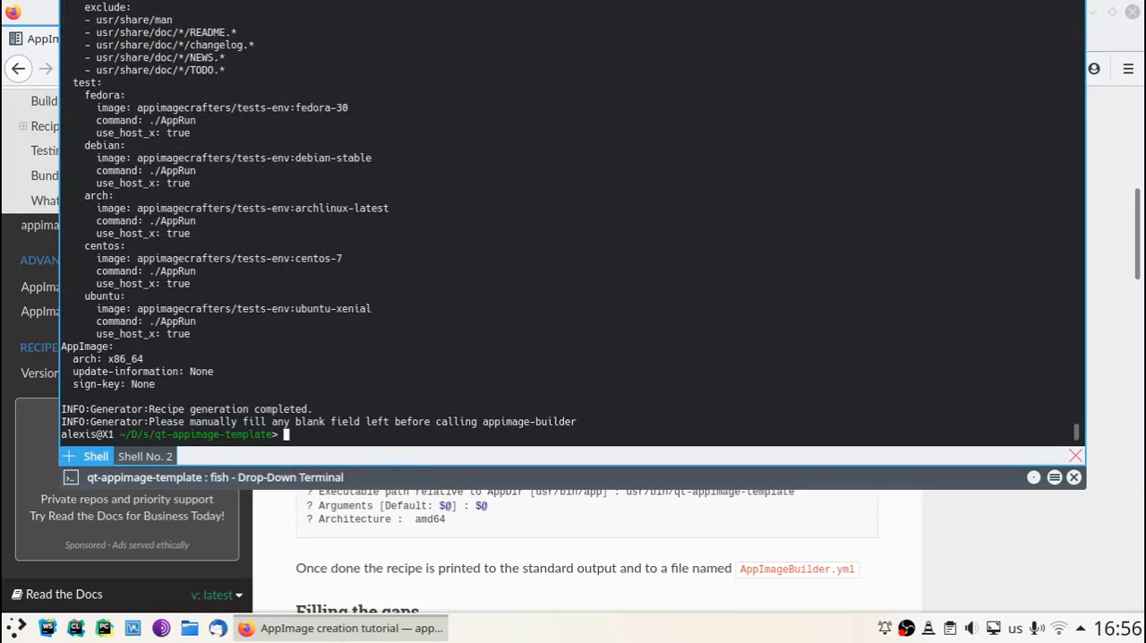
List the project folder with ls to find the generated recipe
type("ls")
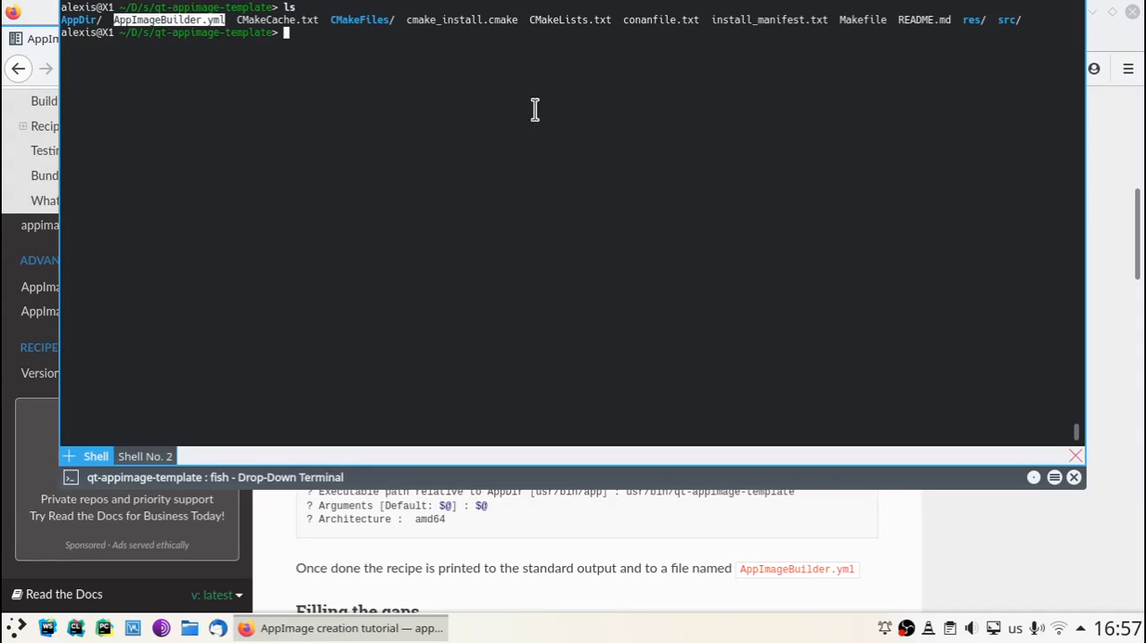
Open AppImageBuilder.yml in vim and scroll through its apt sources
type("vi AppImageBuilder.yml")
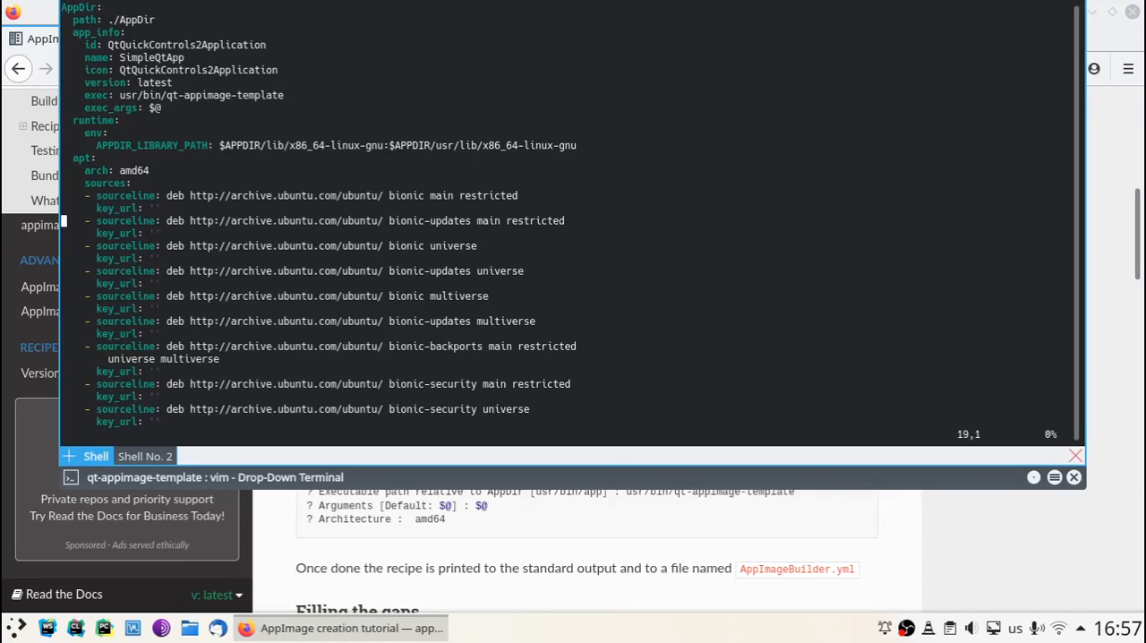
scroll("down", 3)
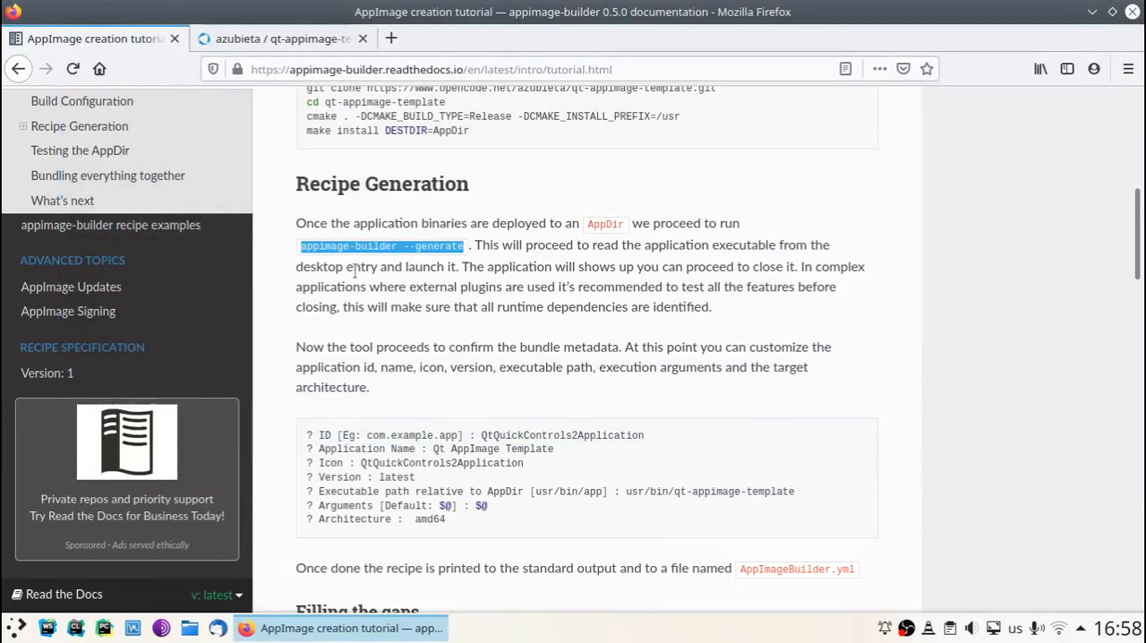
Copy the example keyserver lookup URL ending 0x3B4FE6ACC0B21F32 from the documentation
scroll("down", 3)
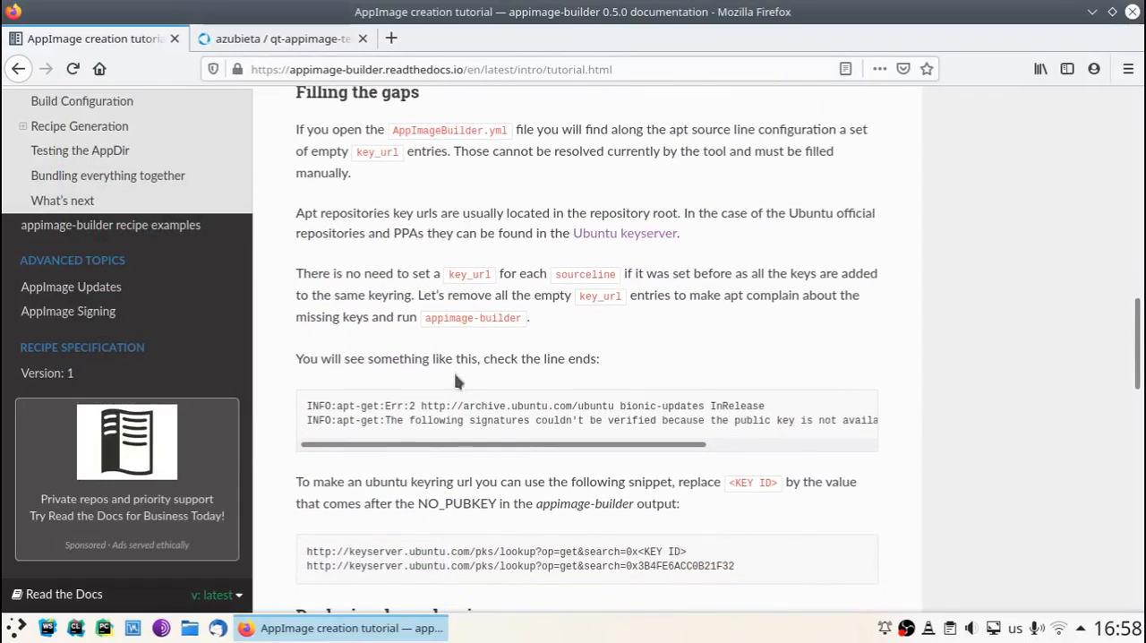
scroll("down", 3)
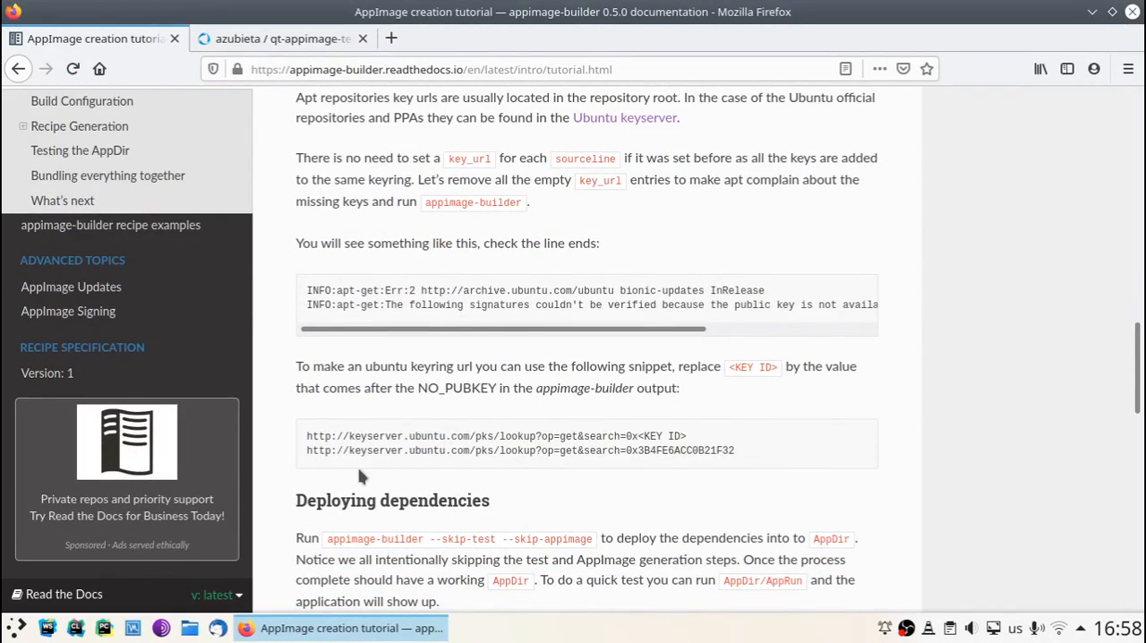
left_click_drag(307, 451, 735, 451)
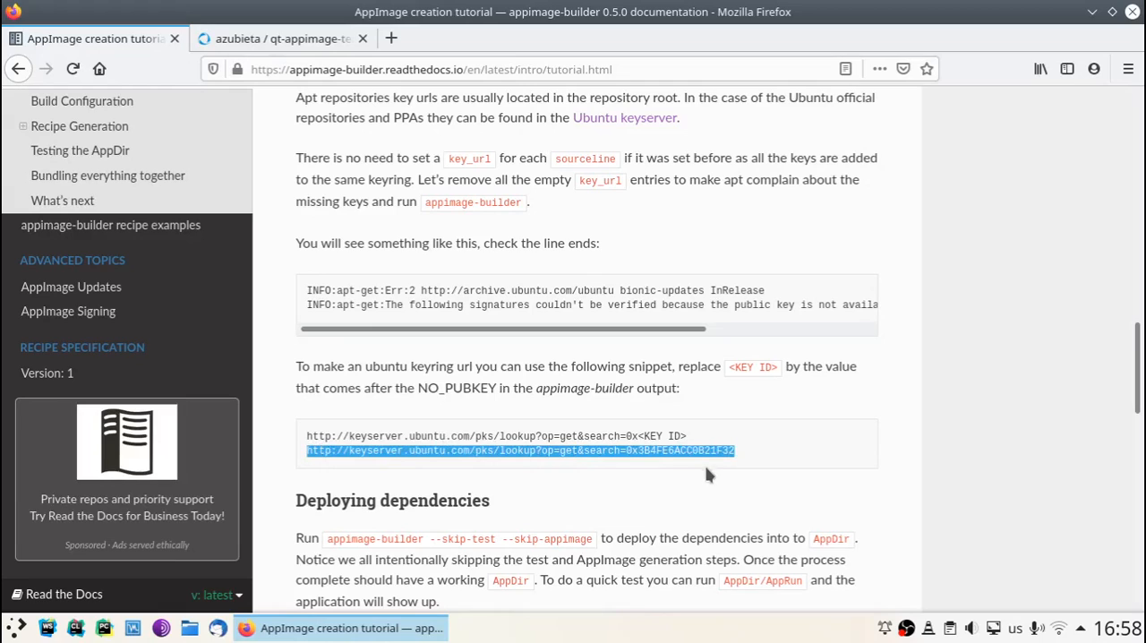
right_click(698, 451)
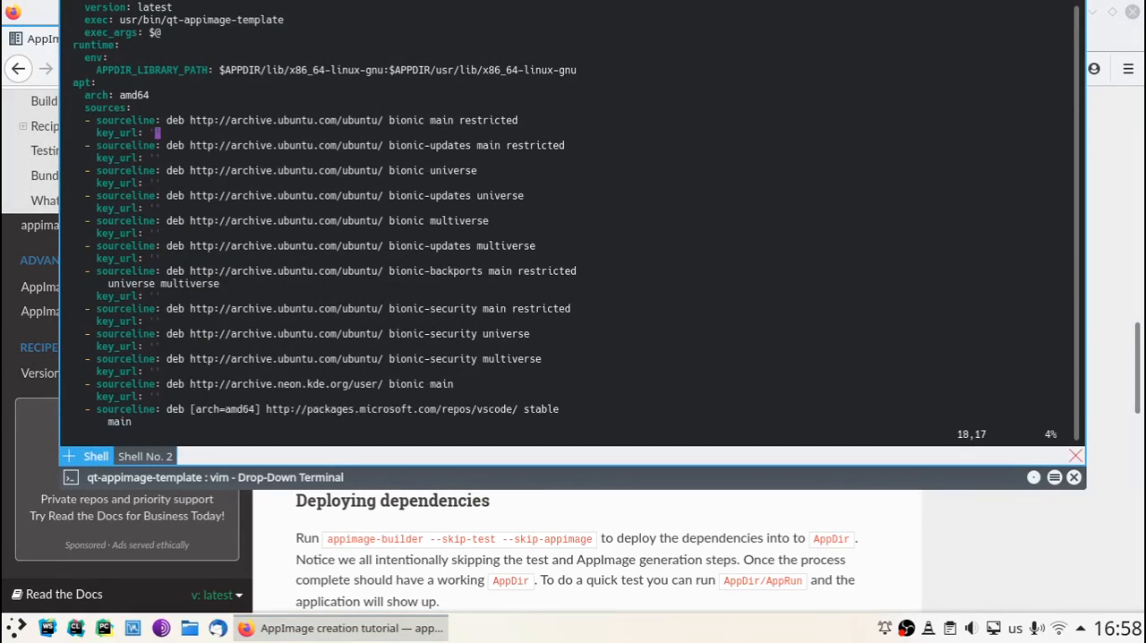
type("http://keyserver.ubuntu.com/pks/lookup?op=get&search=0x3B4FE6ACC0B21F32")
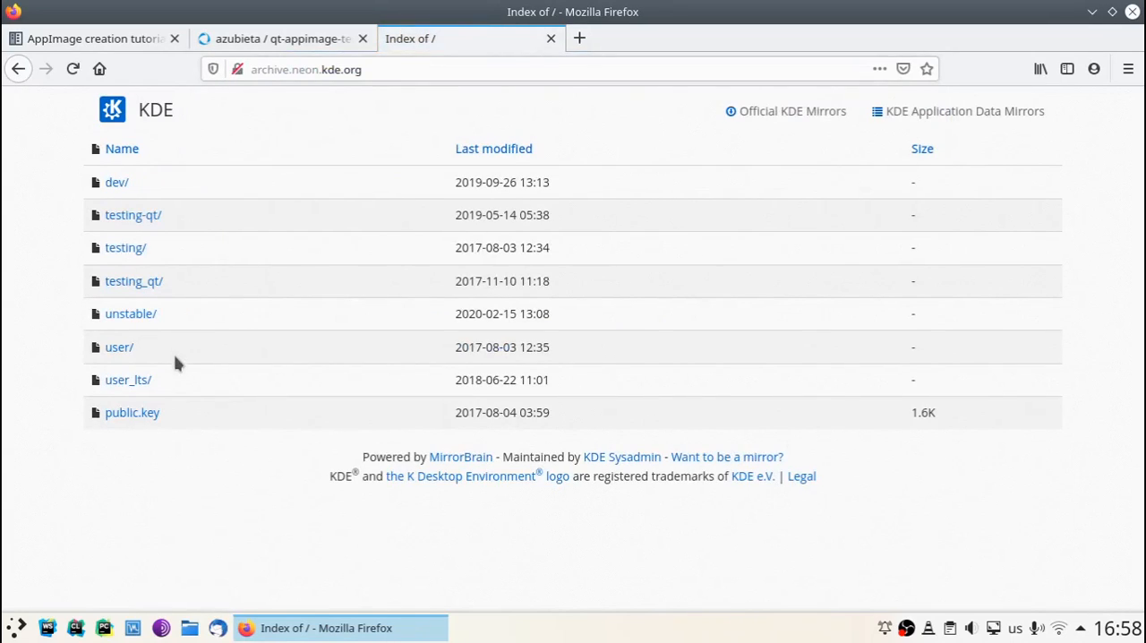
Copy the link address of public.key on archive.neon.kde.org
right_click(131, 412)
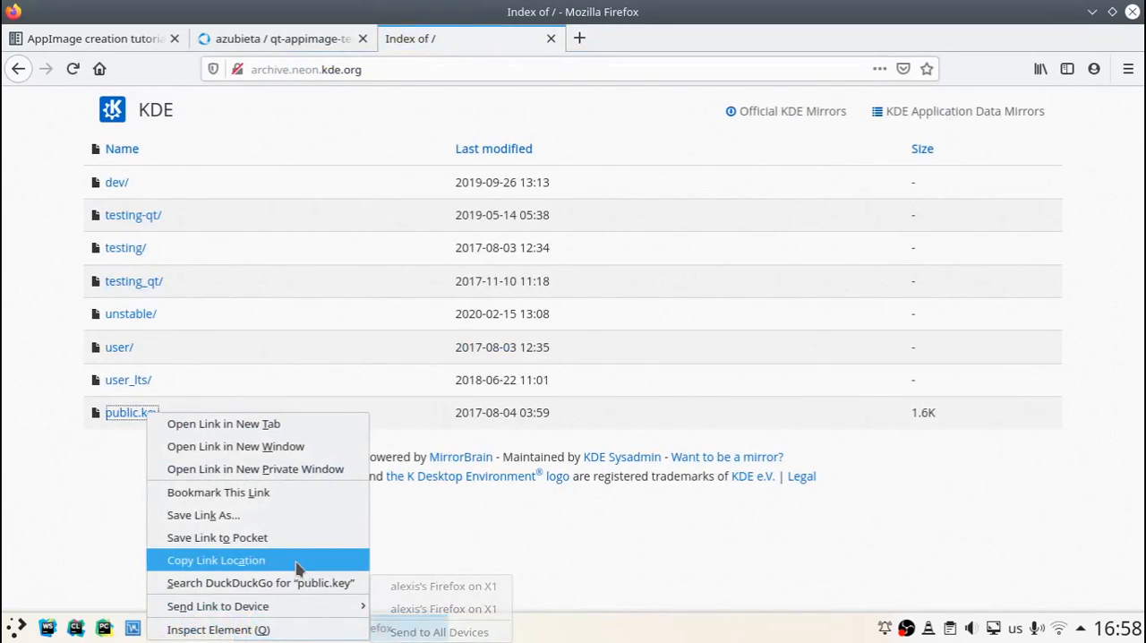
left_click(209, 561)
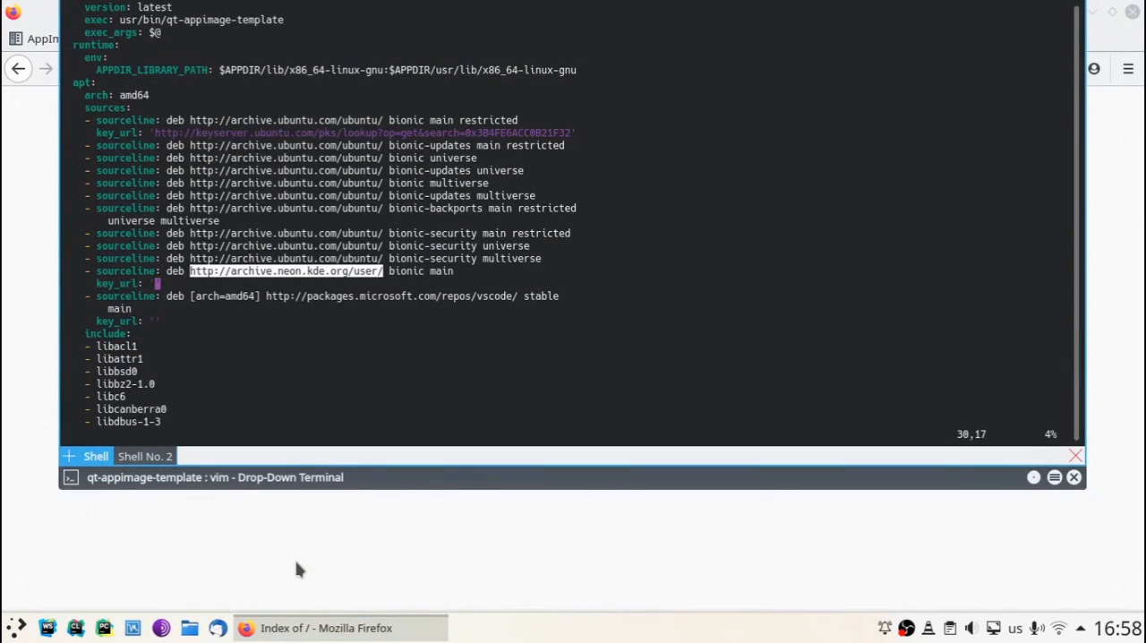
type("http://archive.neon.kde.org/public.key")
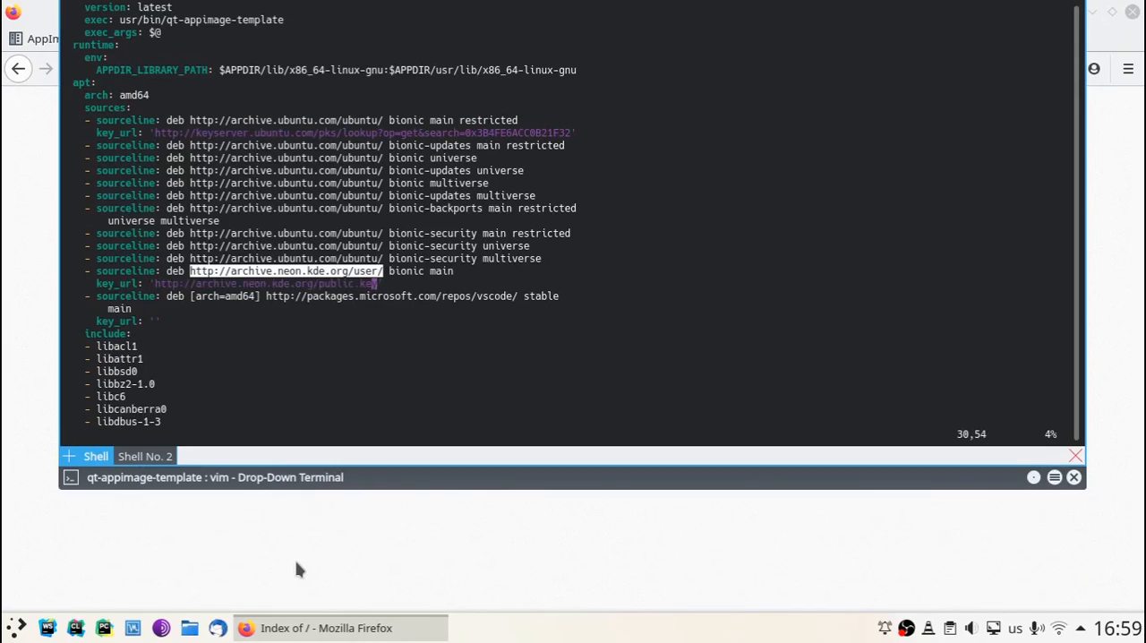
key("j")
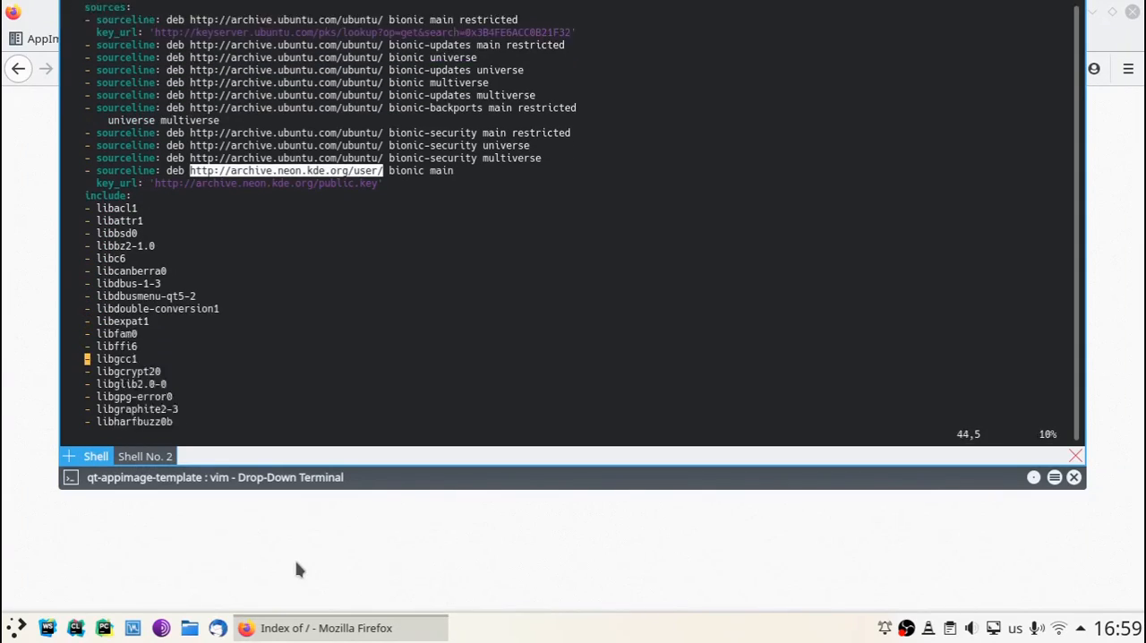
Scroll to the files and test sections of the recipe, then save and quit with :wq
scroll("down", 3)
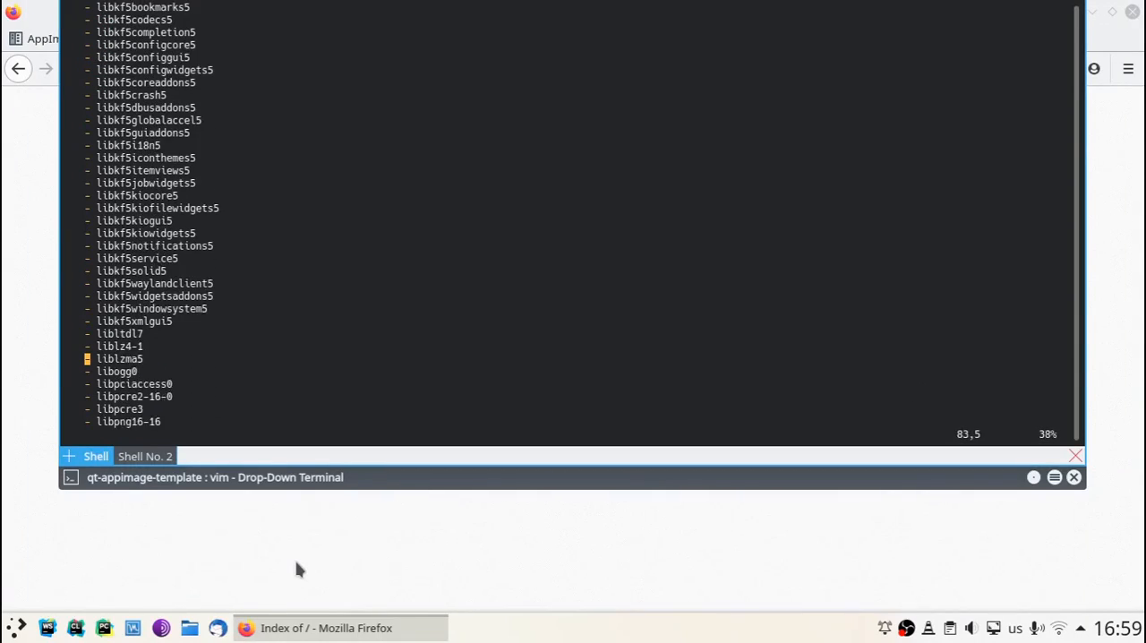
scroll("down", 3)
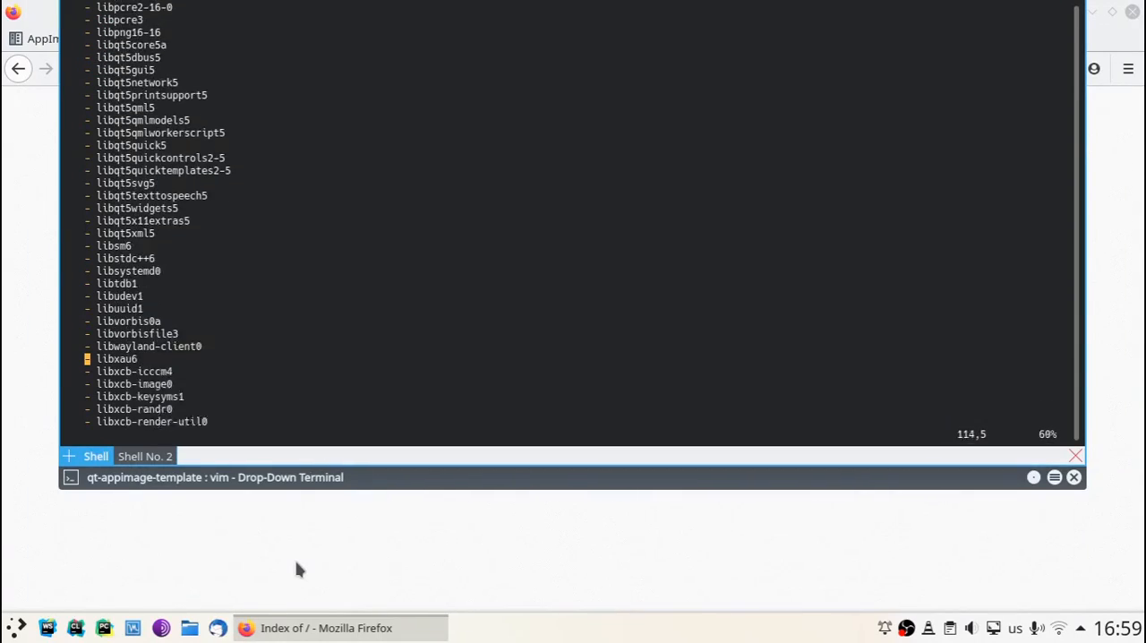
scroll("down", 3)
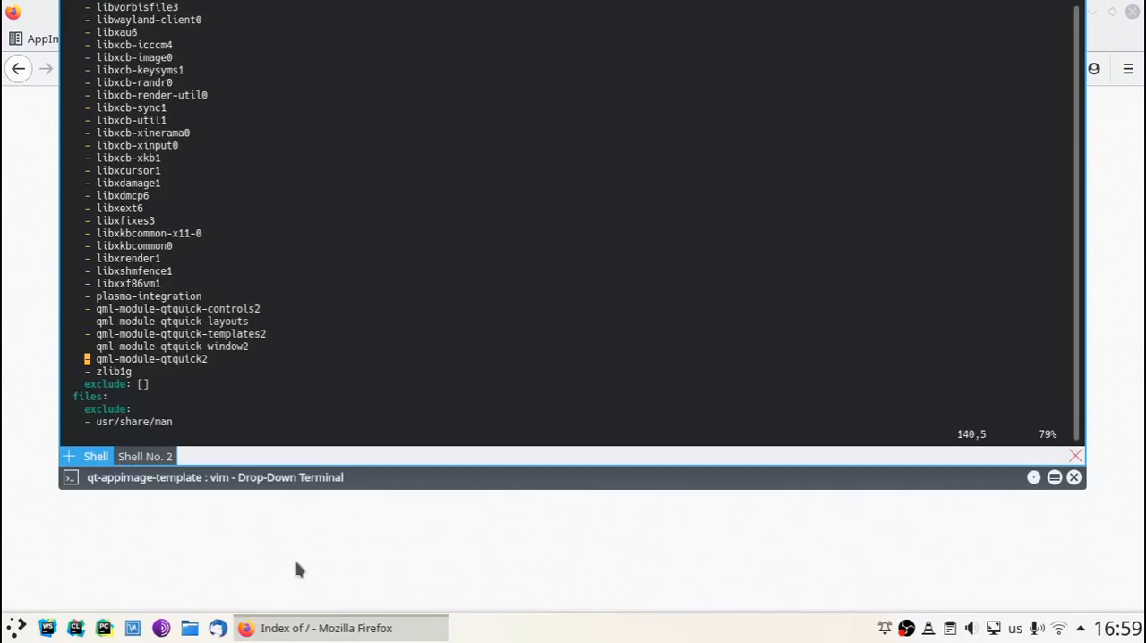
scroll("down", 3)
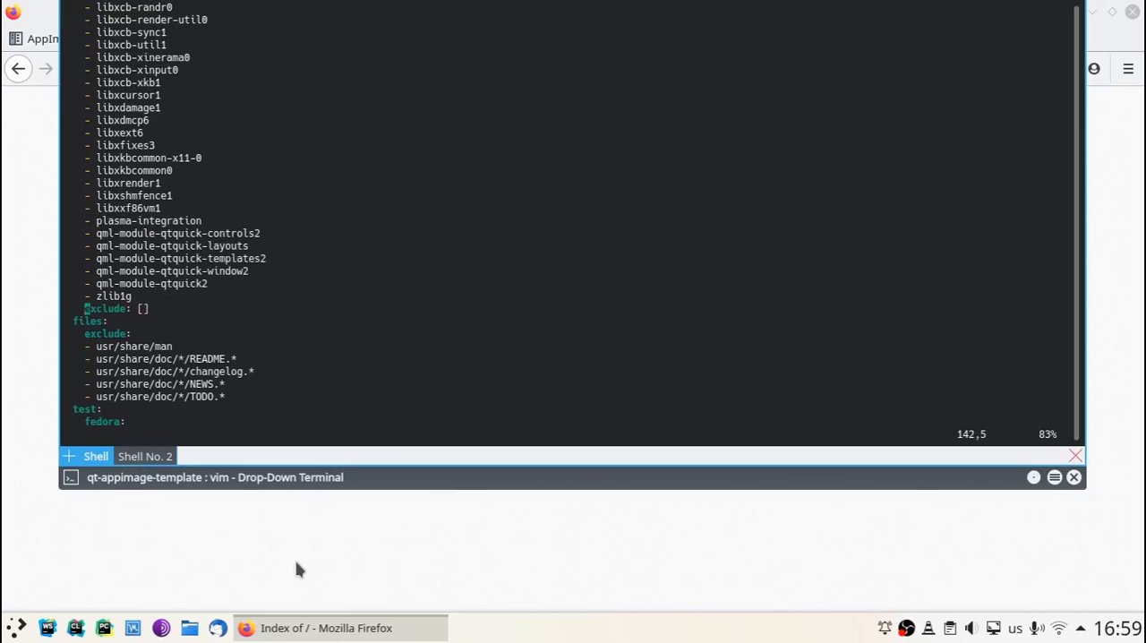
scroll("down", 3)
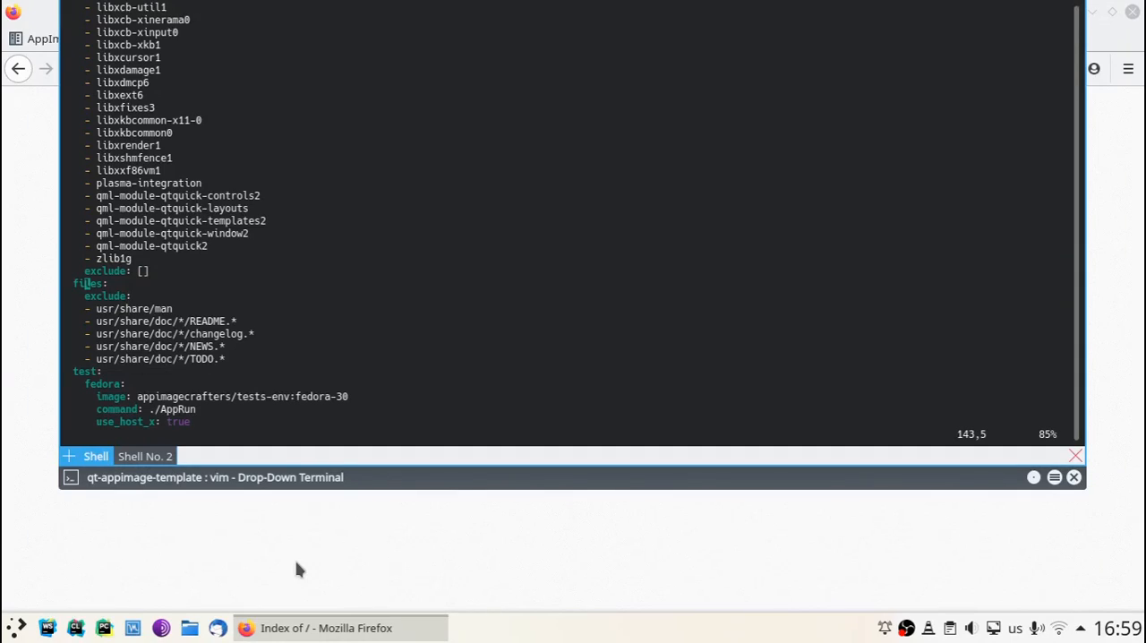
type(":wq")
type("appimage-builder ")
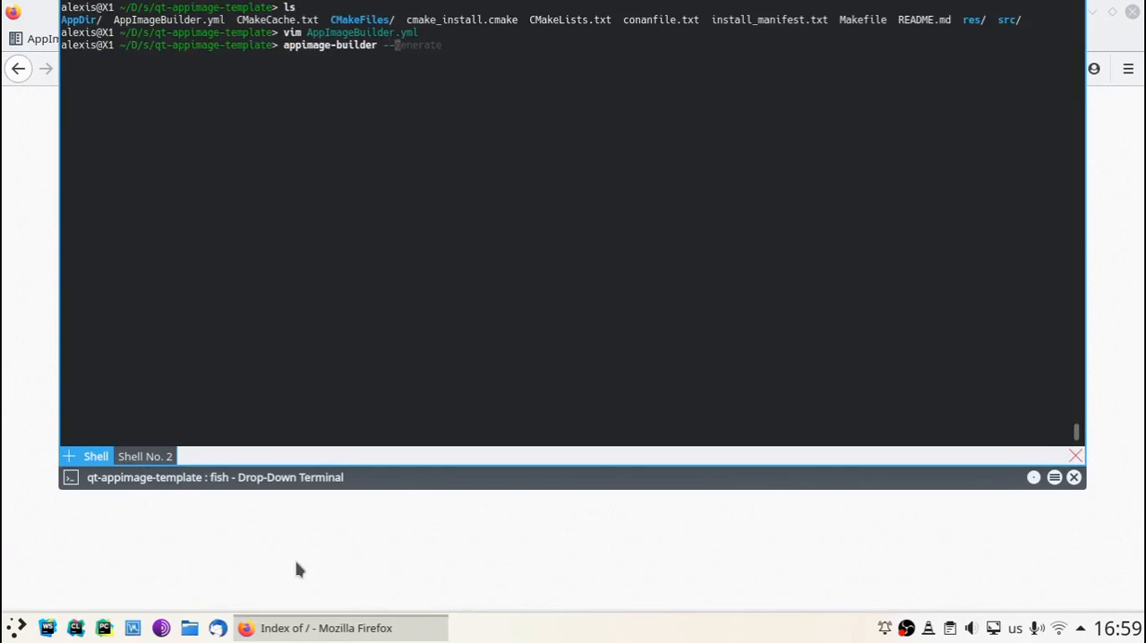
Start the recipe build with appimage-builder --build
type("--bu")
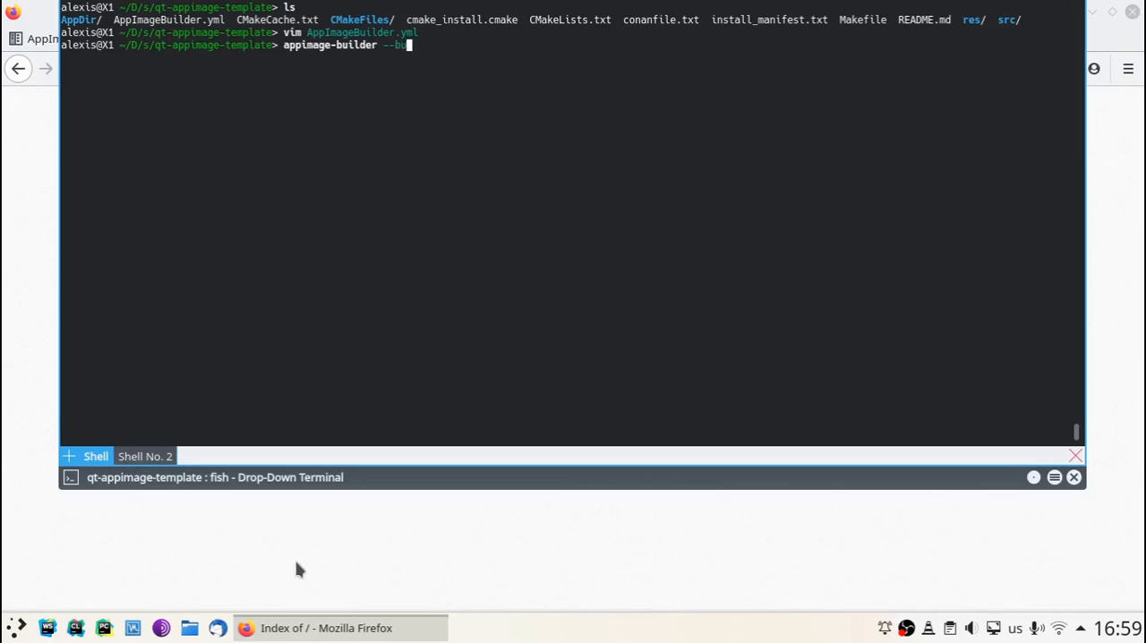
key("BackSpace")
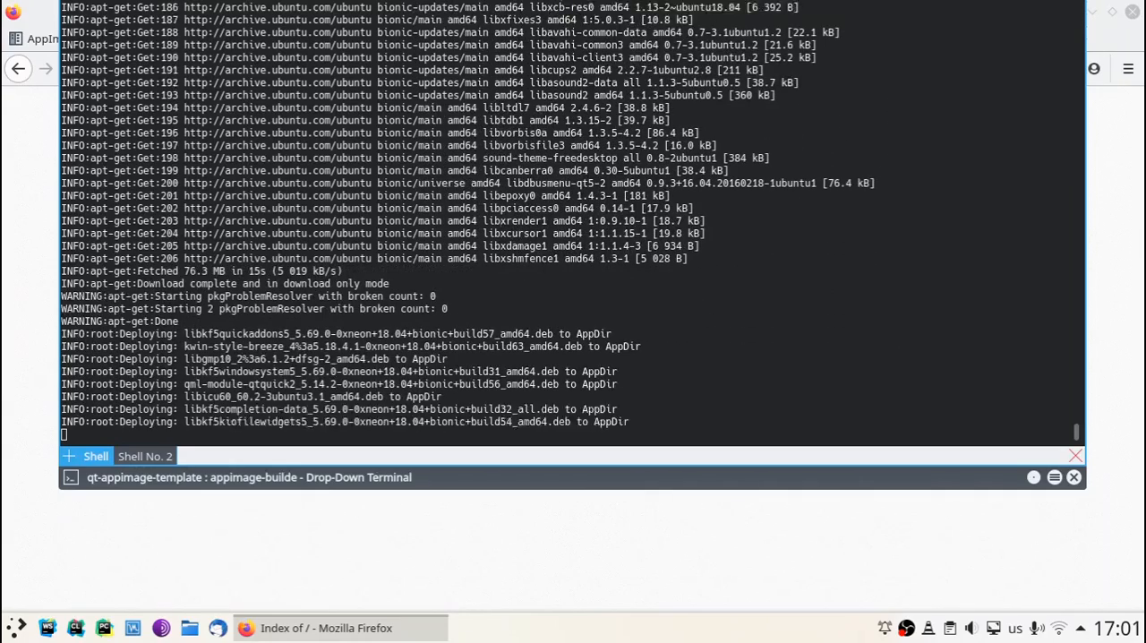
Scroll the appimage-builder output while packages are fetched and deployed into AppDir
scroll("down", 3)
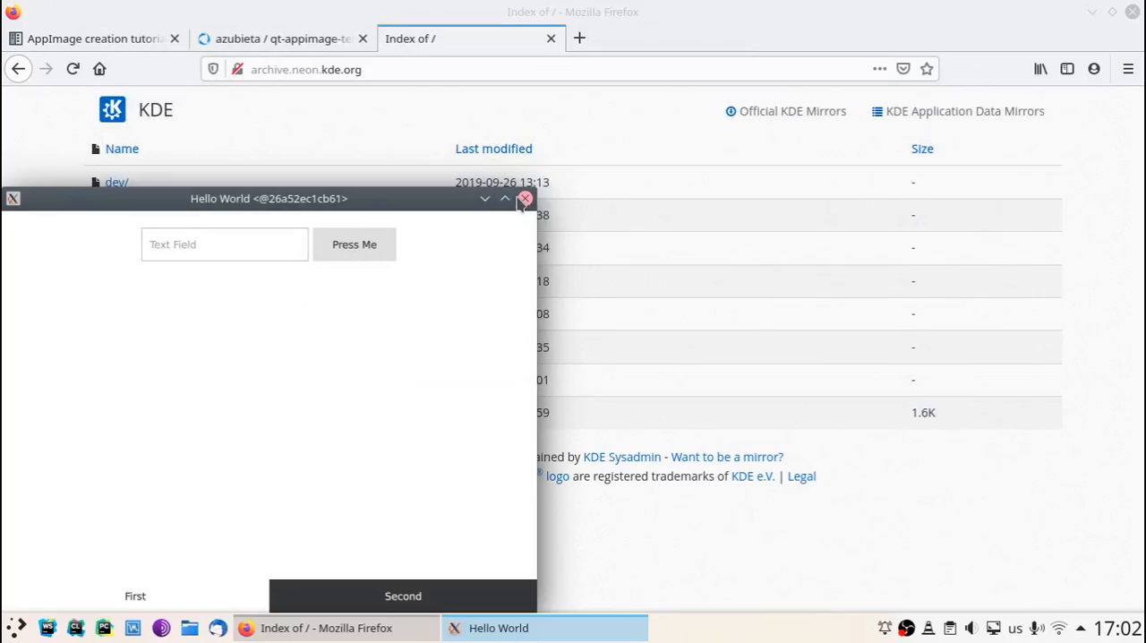
Close the Hello World window opened by the fedora container test
left_click(525, 198)
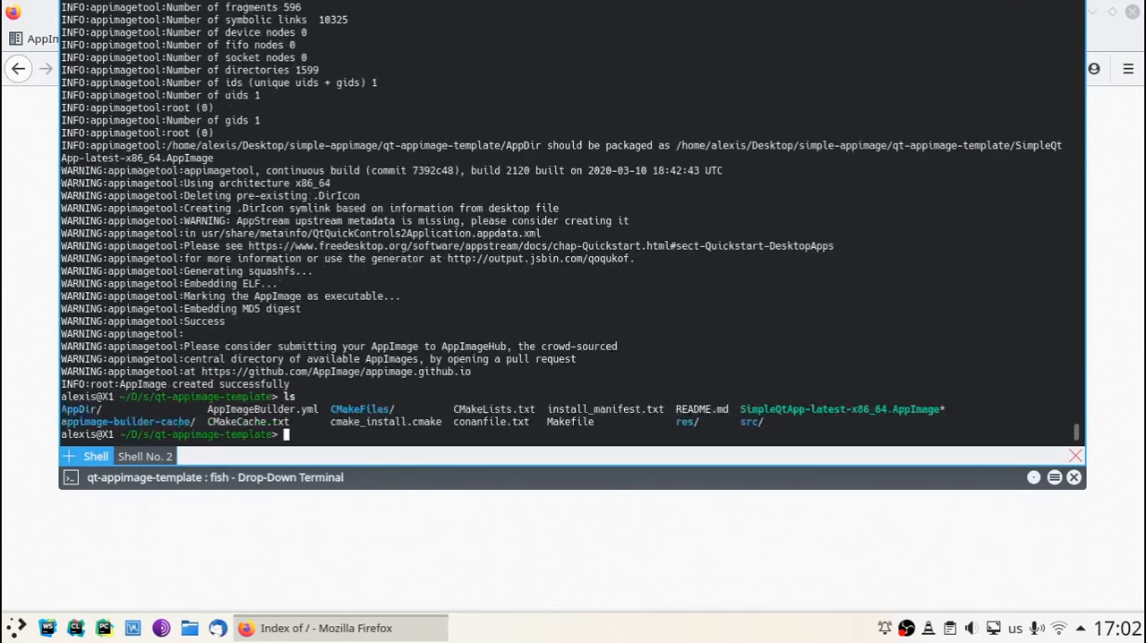
Launch the built ./SimpleQtApp-latest-x86_64.AppImage from the terminal
type("./SimpleQtApp-latest-x86_64.AppImage")
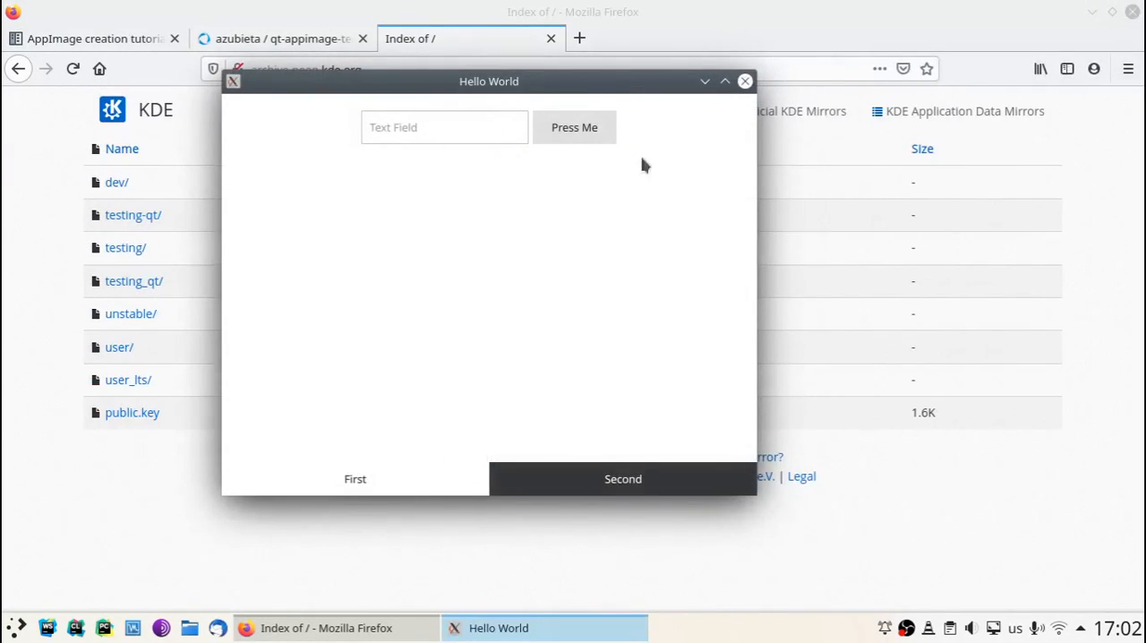
mouse_move(743, 82)
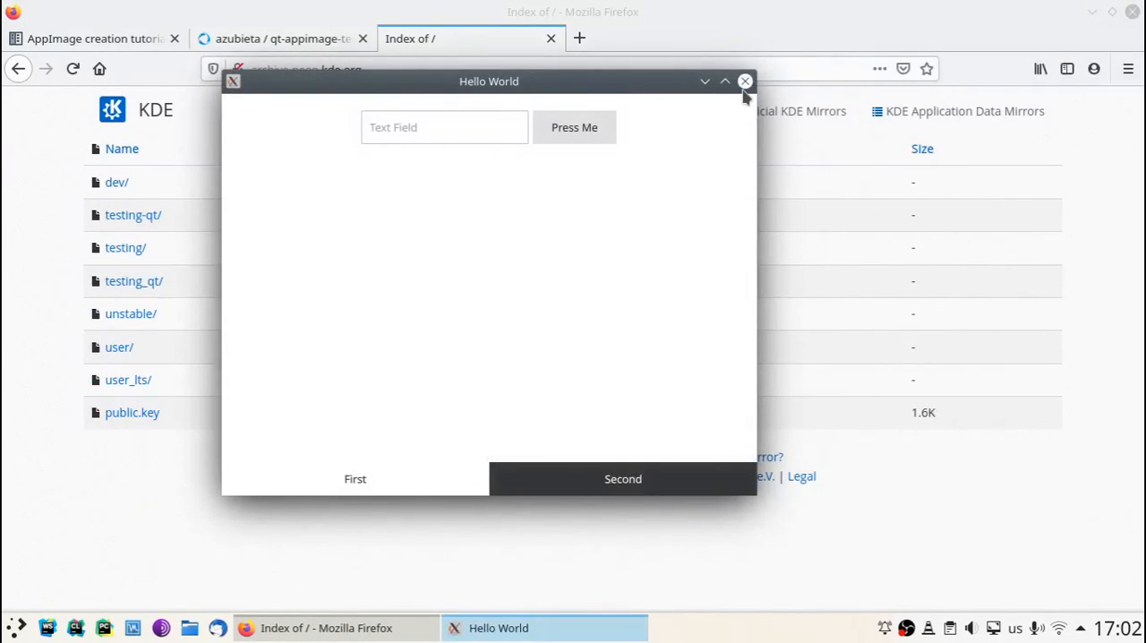